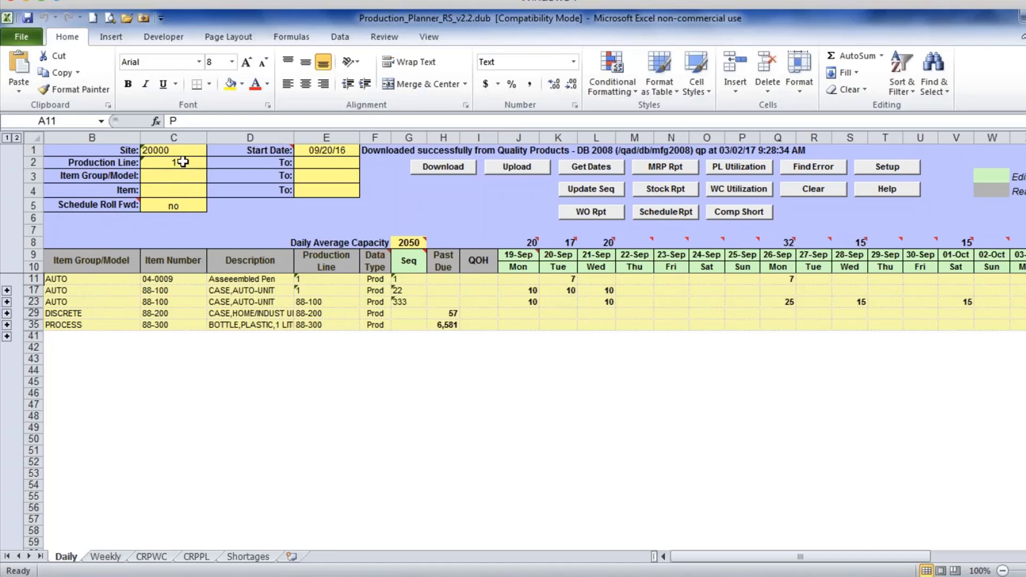
Enter 10 as item 04-0009's 26-Sep production, raising the day's total to 35
click(173, 162)
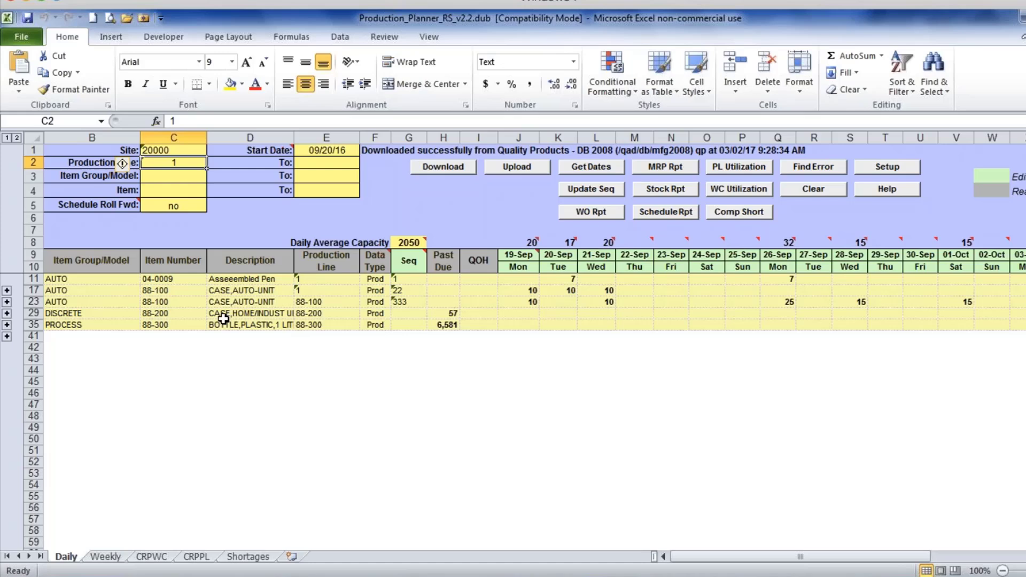
click(32, 289)
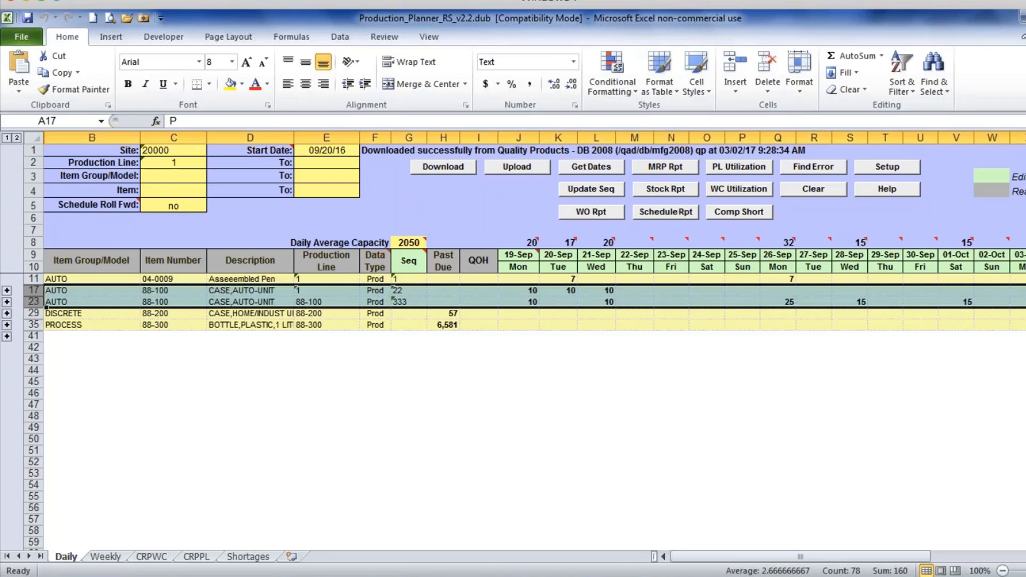
click(326, 371)
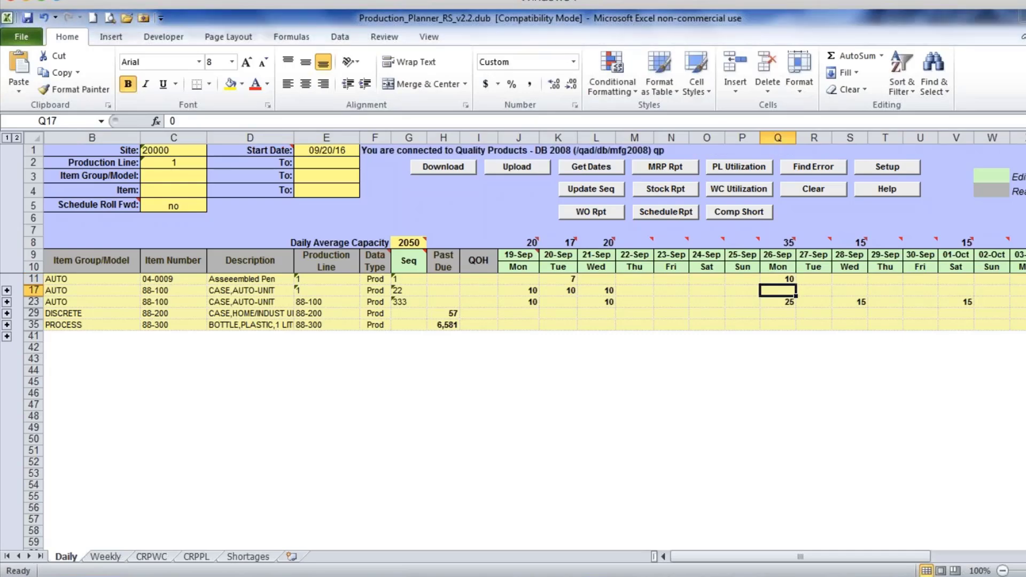
click(516, 167)
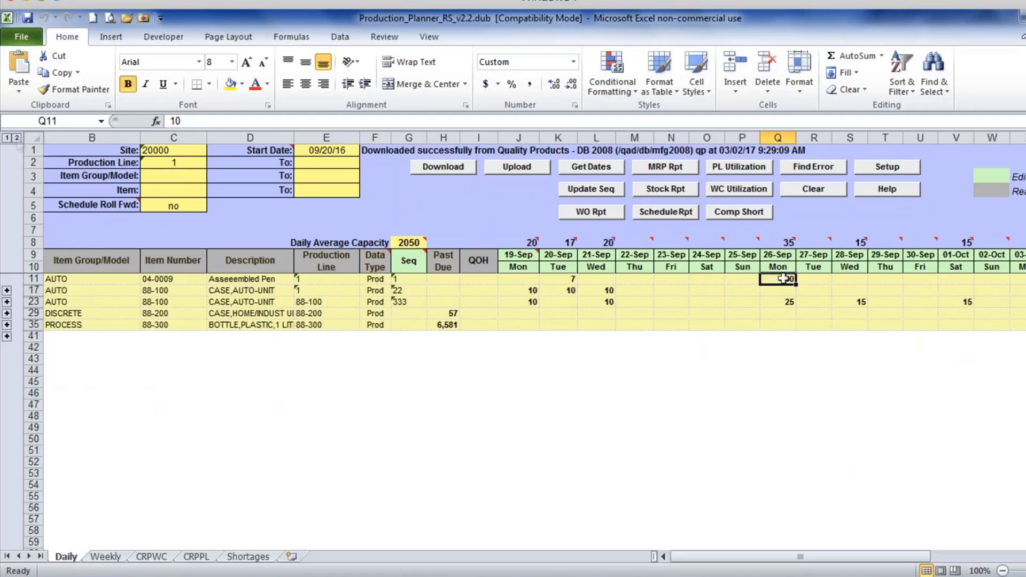
Expand all Daily items and inspect 04-0009's Ship 840, WO and 20-Sep Inv cells
click(7, 290)
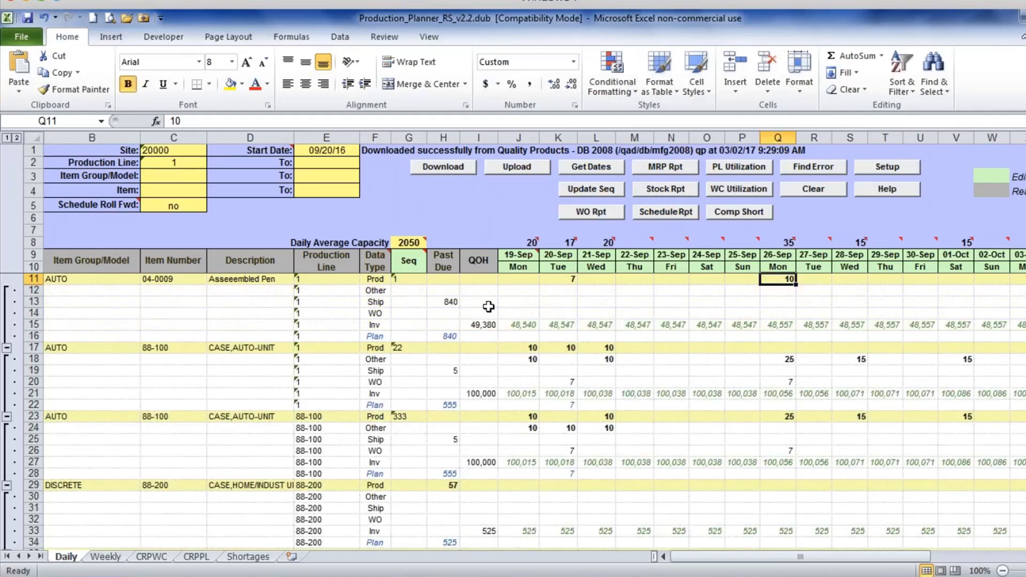
mouse_move(234, 270)
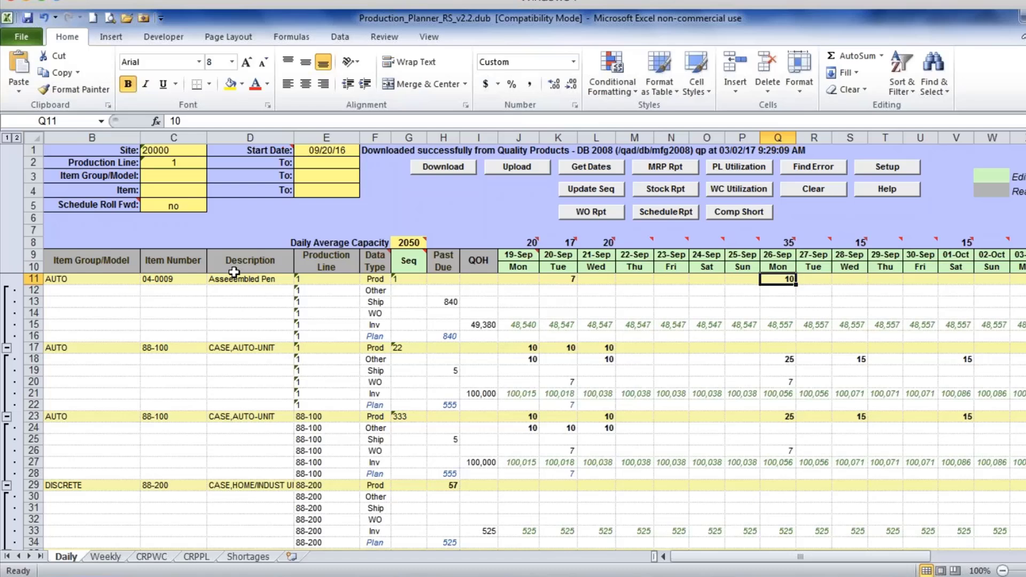
click(32, 279)
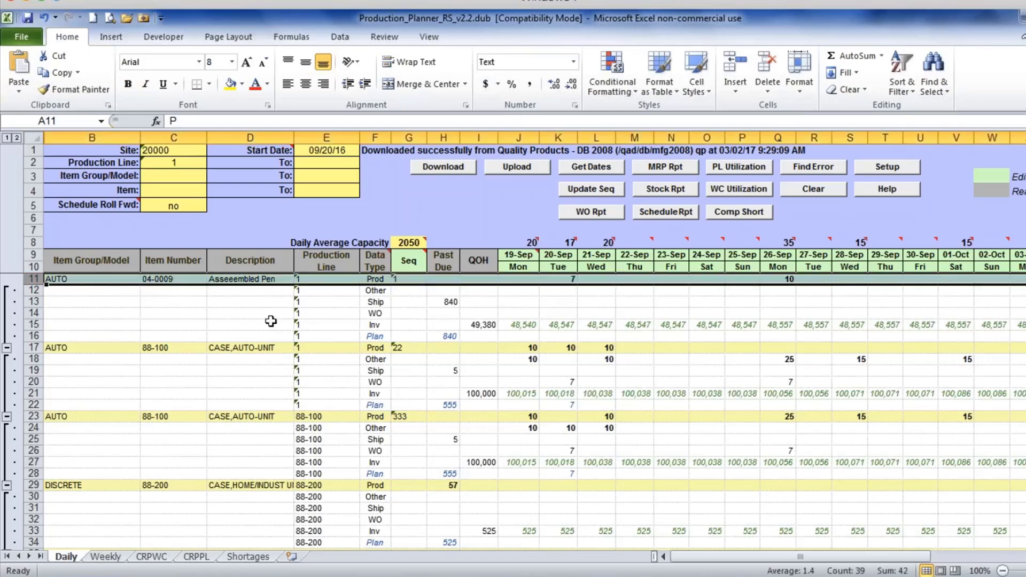
click(374, 302)
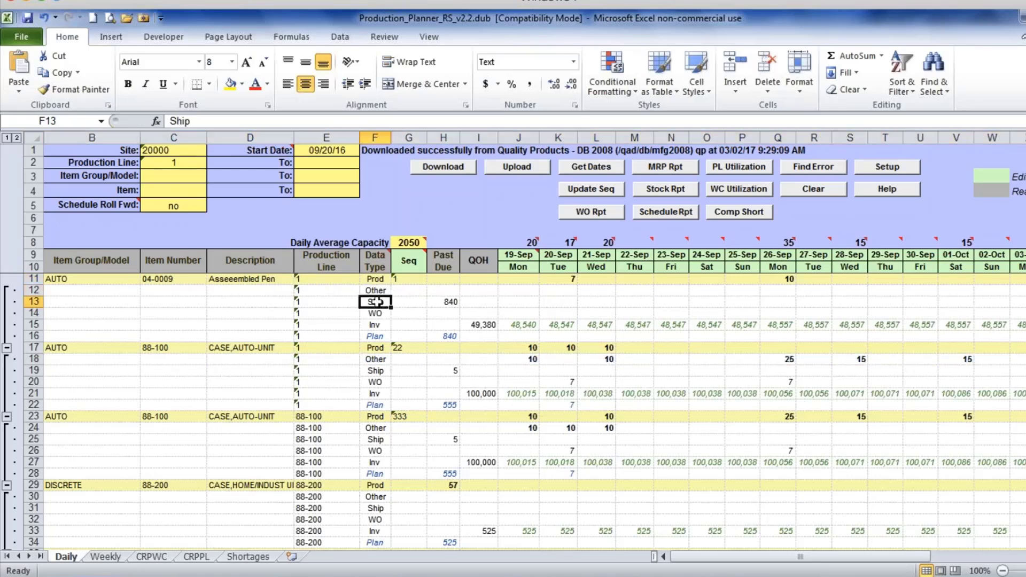
click(442, 301)
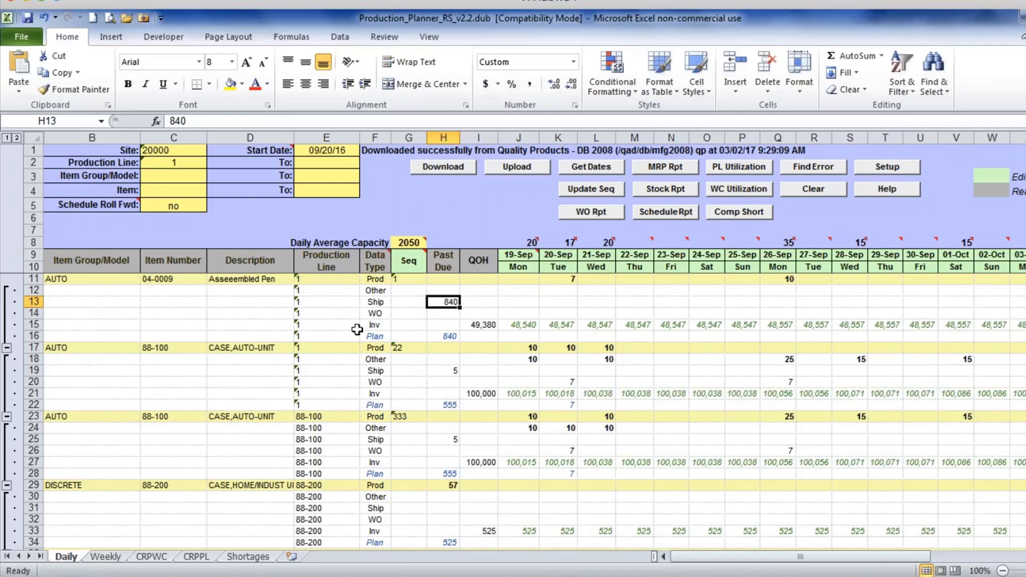
mouse_move(379, 314)
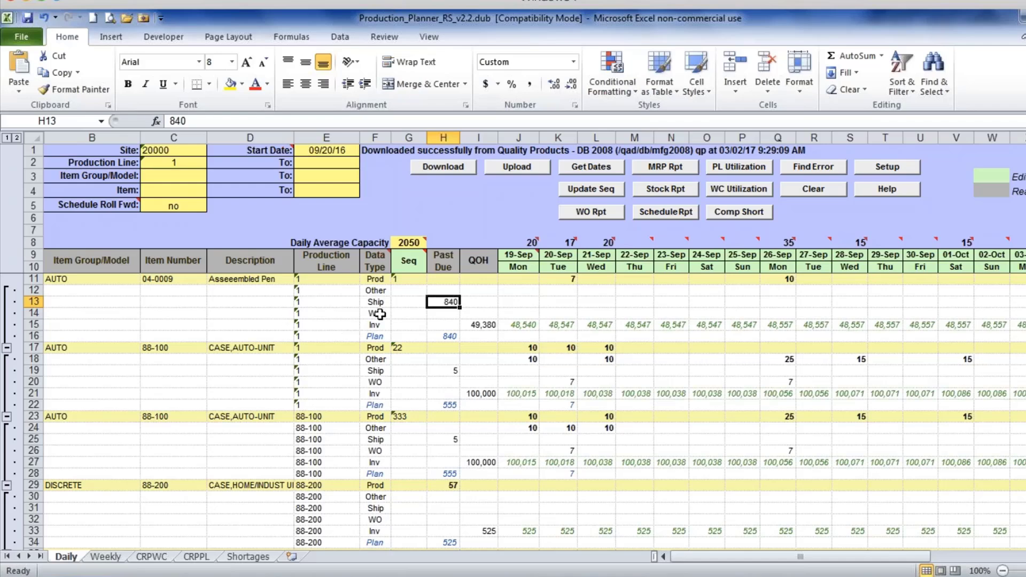
click(375, 313)
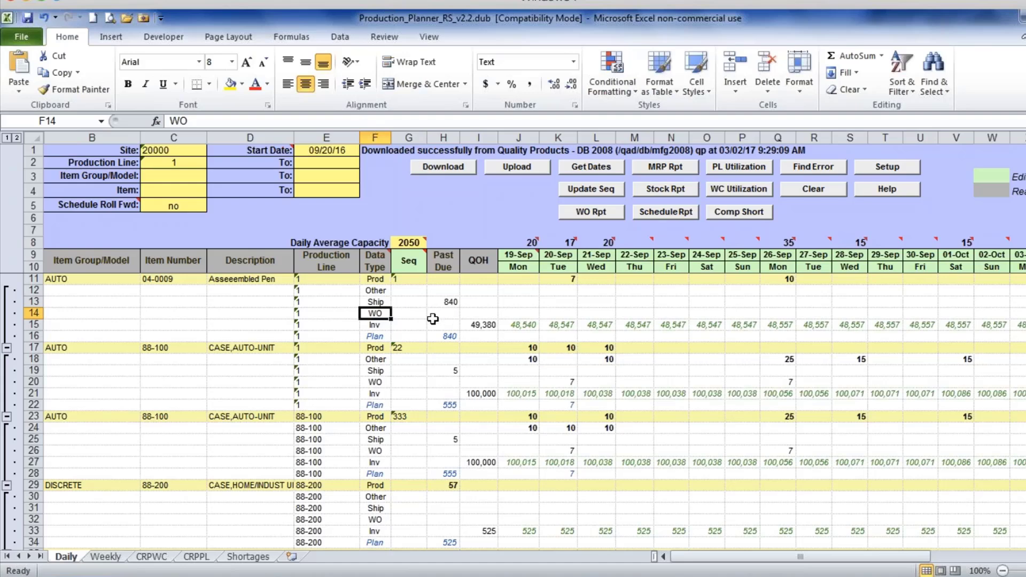
click(557, 324)
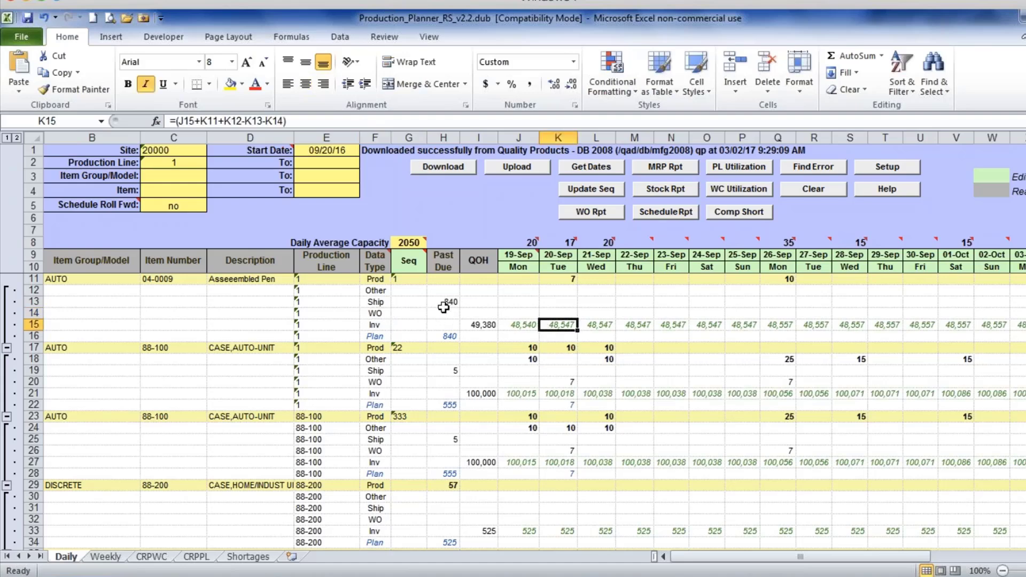
Generate the Shortages sheet via Comp Short and review the first component's Avail Qty and Short status
click(519, 302)
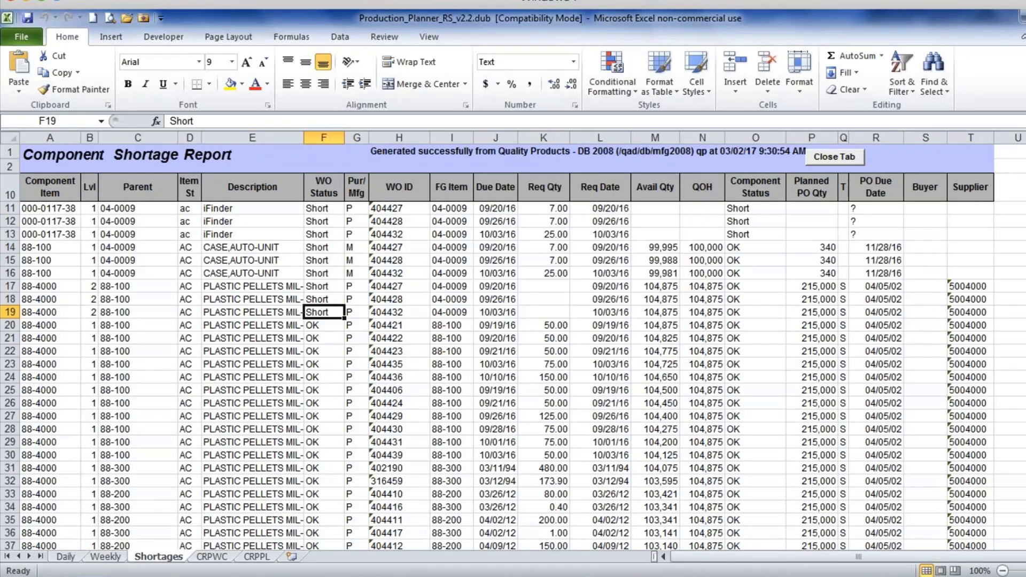
mouse_move(675, 230)
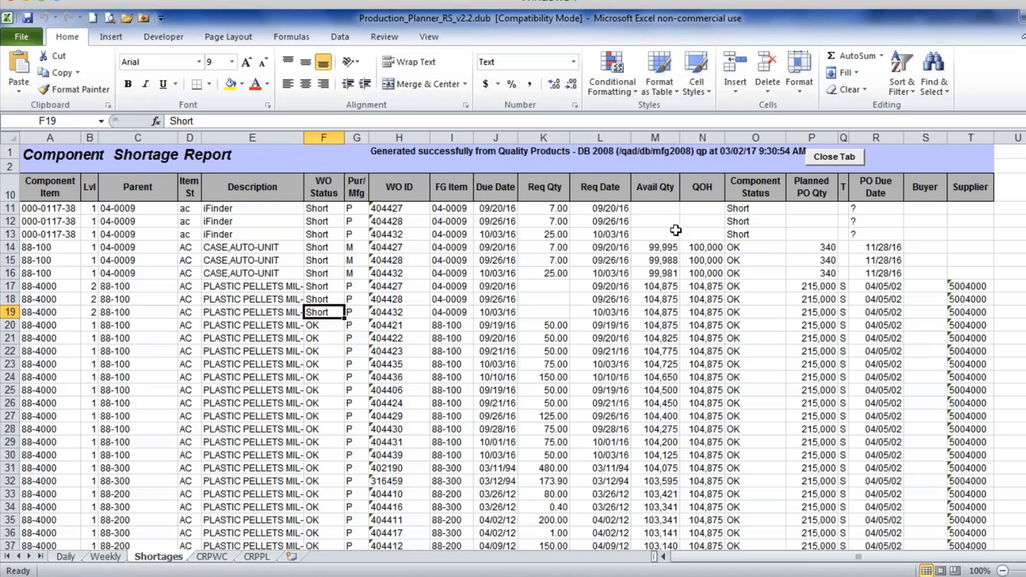
mouse_move(759, 220)
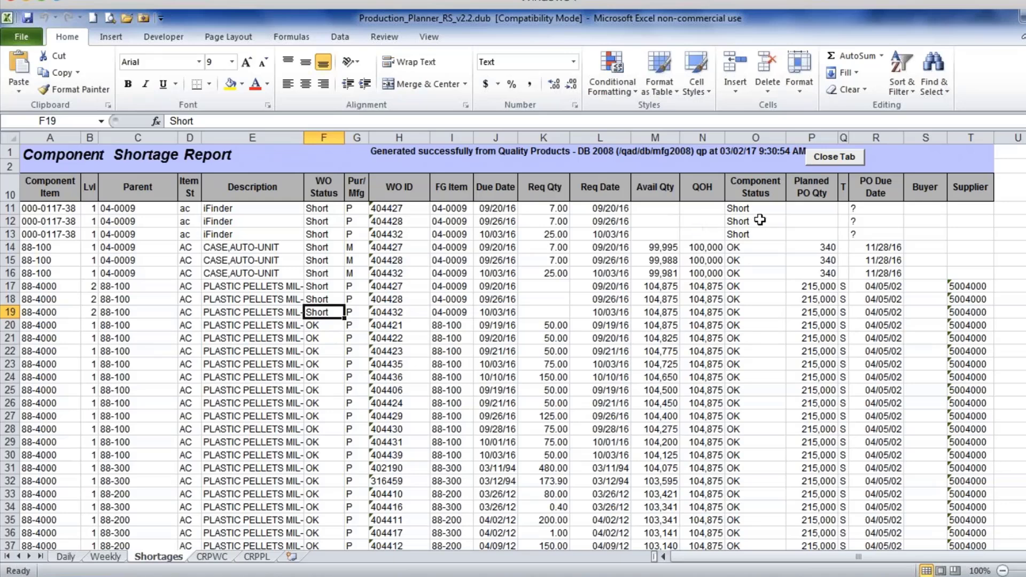
mouse_move(640, 210)
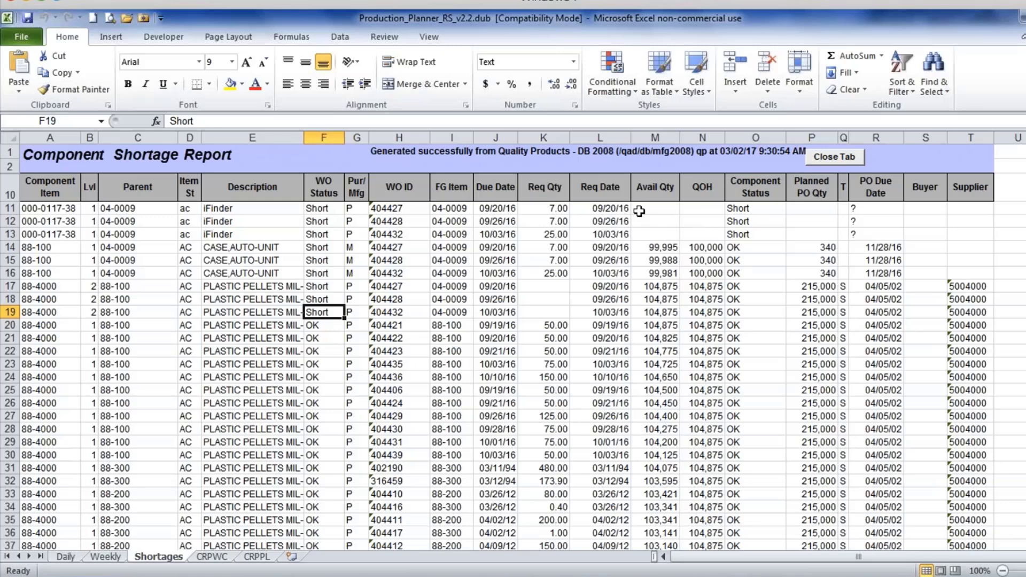
click(654, 208)
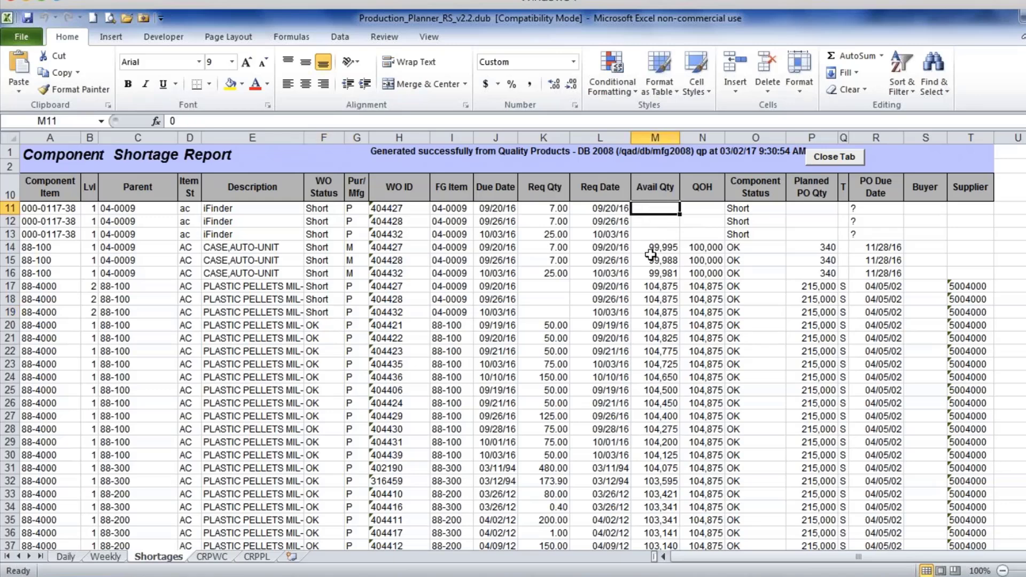
click(754, 208)
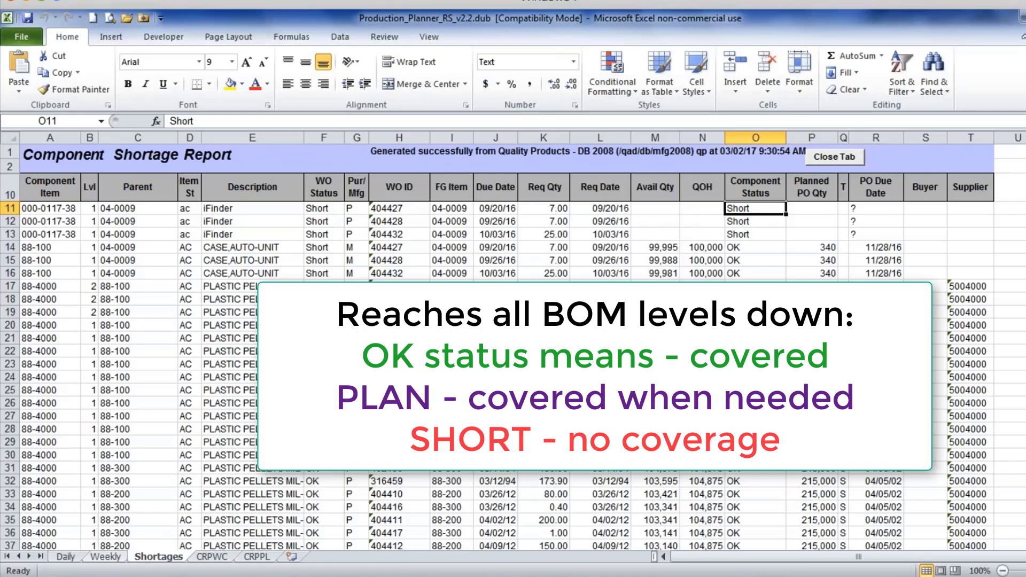
click(65, 556)
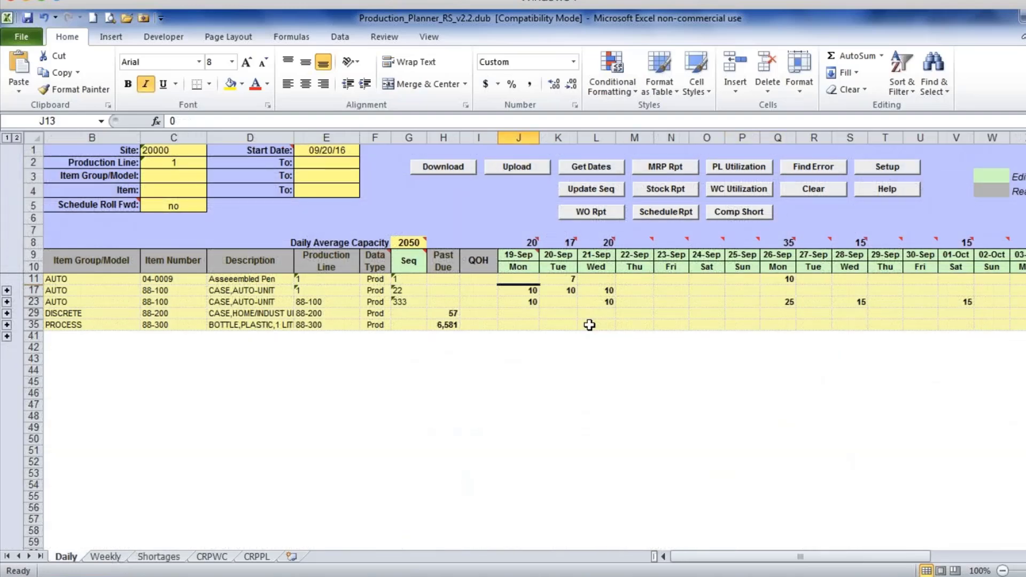
Switch from the Daily schedule to the empty Weekly sheet for site 1012, line EPBL
scroll(right, 3)
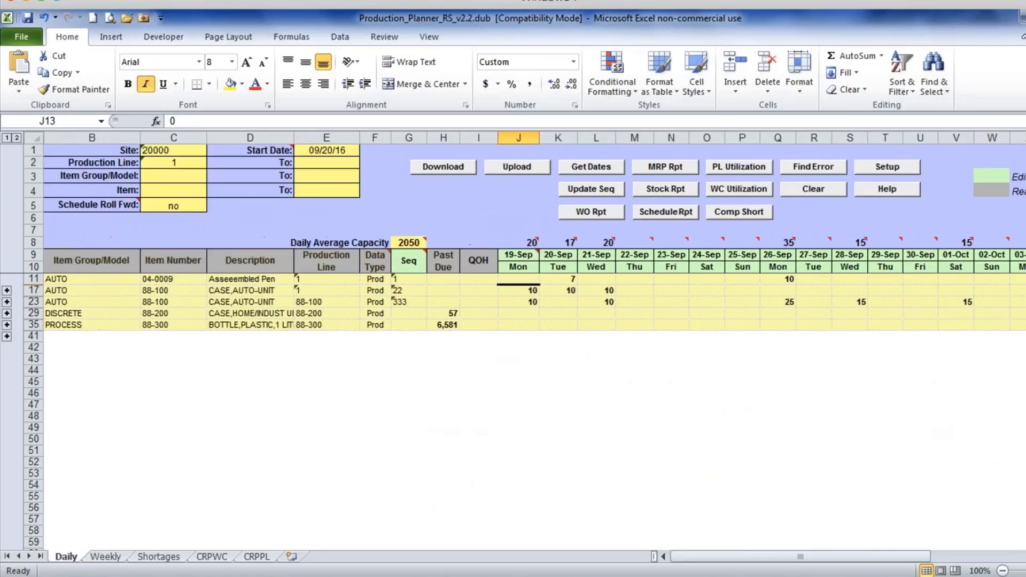
mouse_move(106, 561)
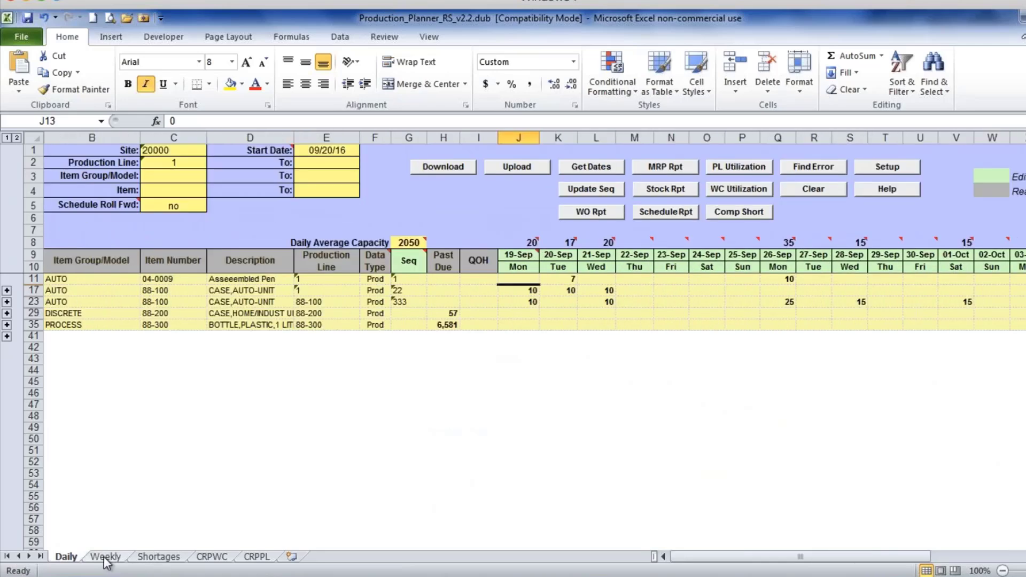
click(105, 557)
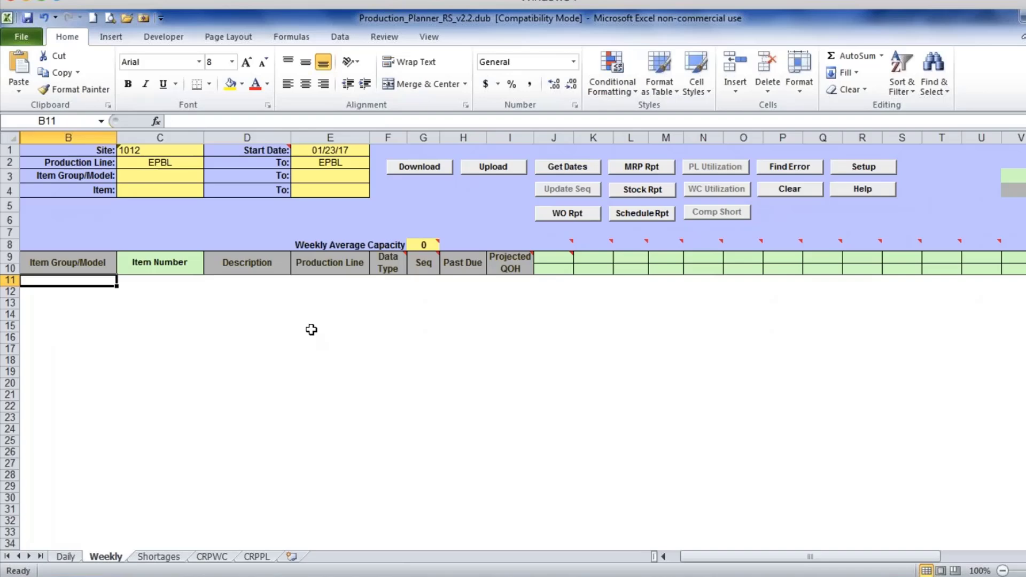
Download the weekly schedule, expand all items, and inspect 04-0009's empty Ship and Other cells
click(419, 167)
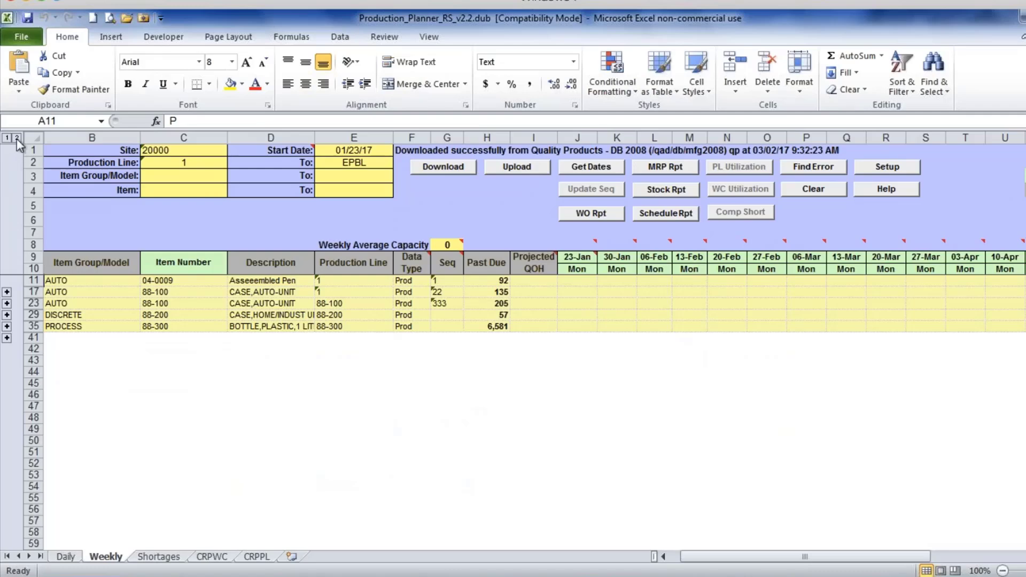
click(16, 138)
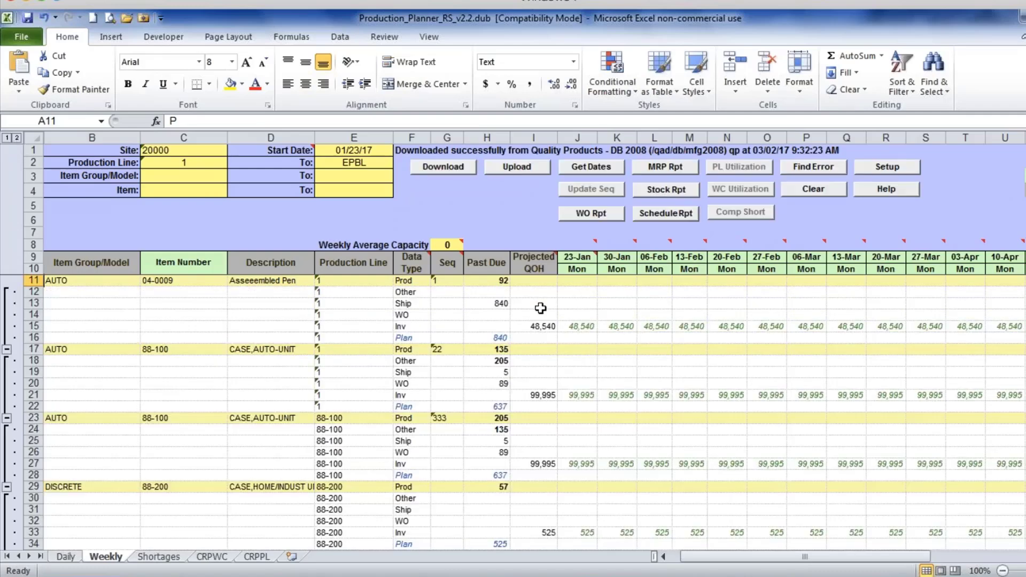
click(410, 303)
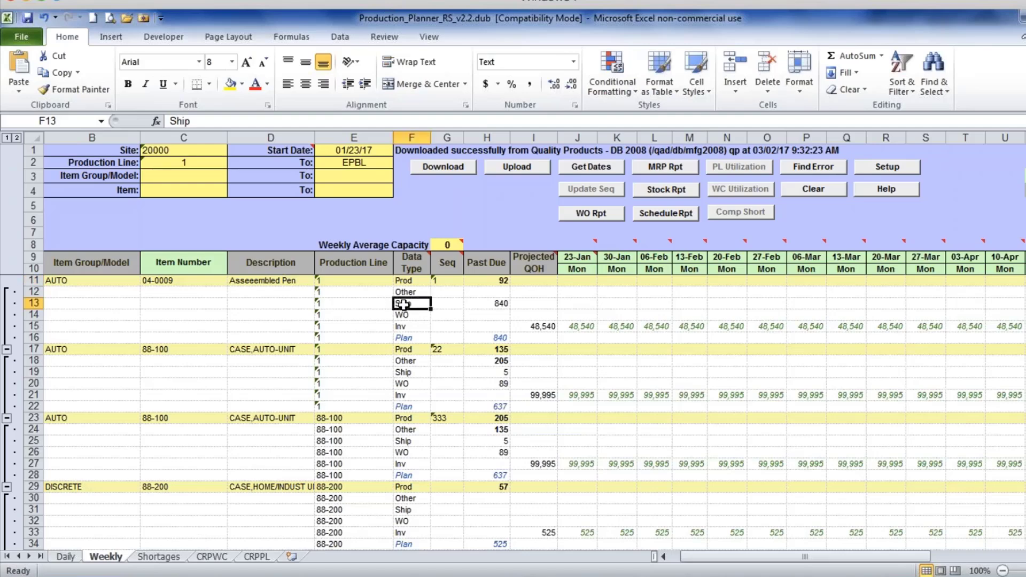
click(576, 302)
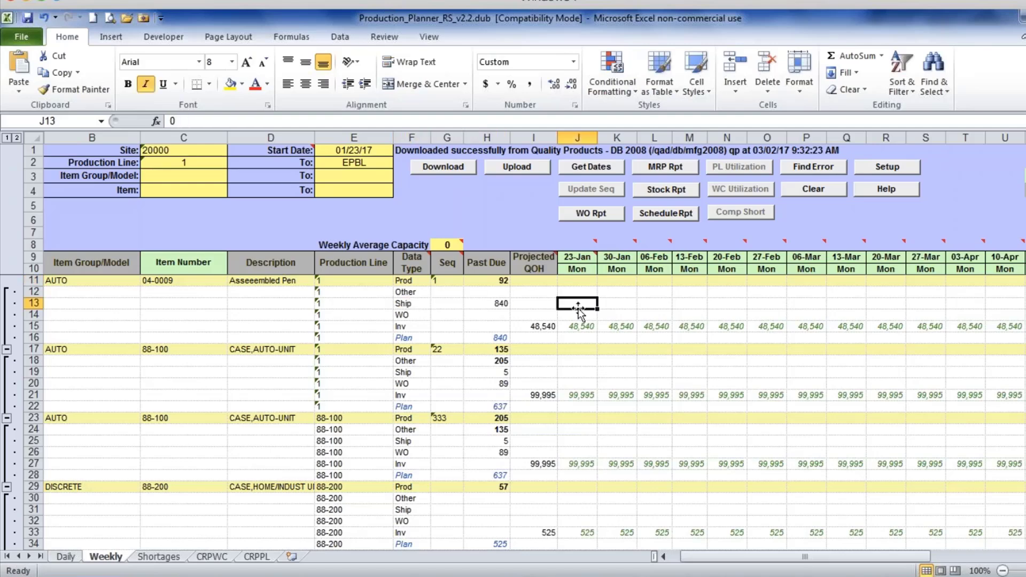
click(690, 302)
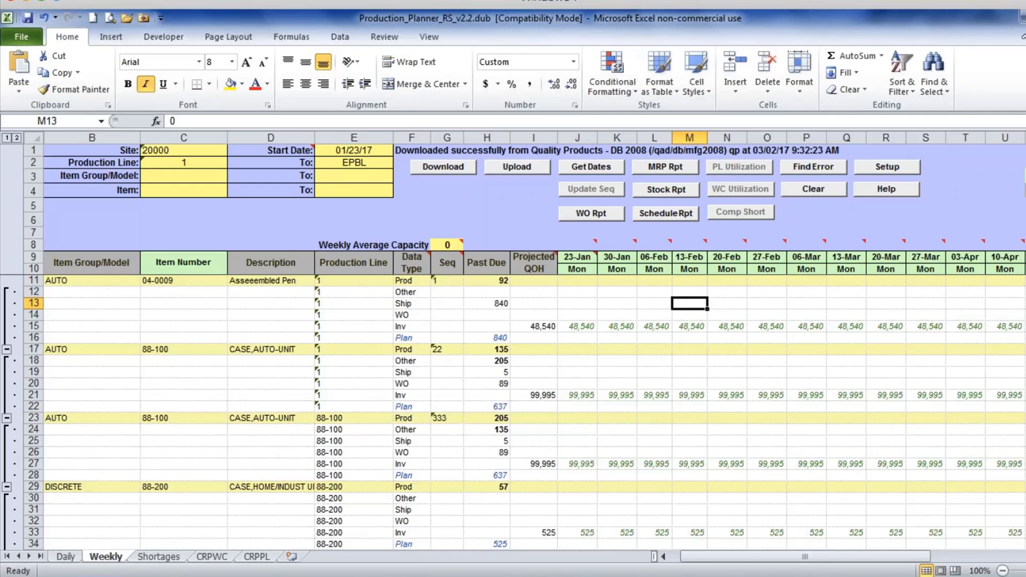
click(654, 290)
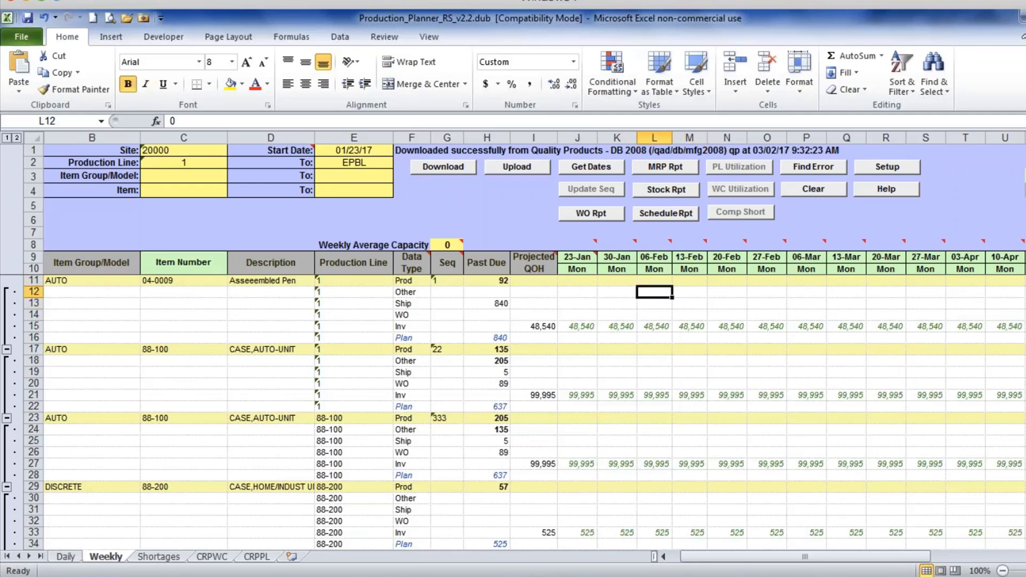